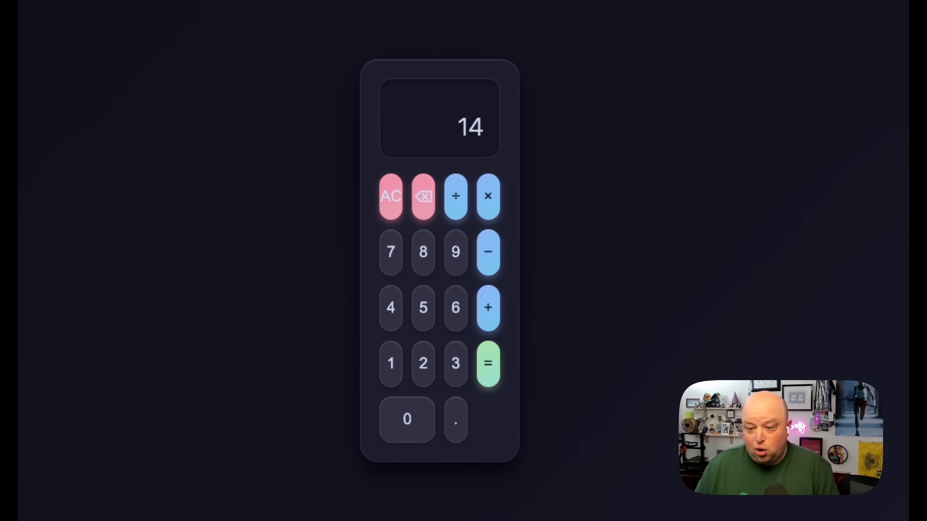
Step: Try a key on the Claude 4 calculator demo before moving on
{"action": "left_click", "coordinate": [423, 196]}
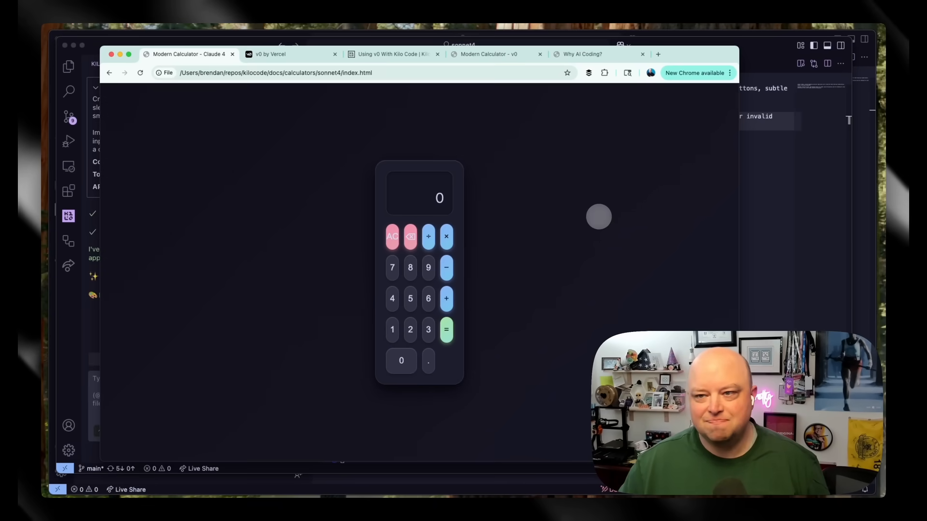
{"action": "mouse_move", "coordinate": [355, 245]}
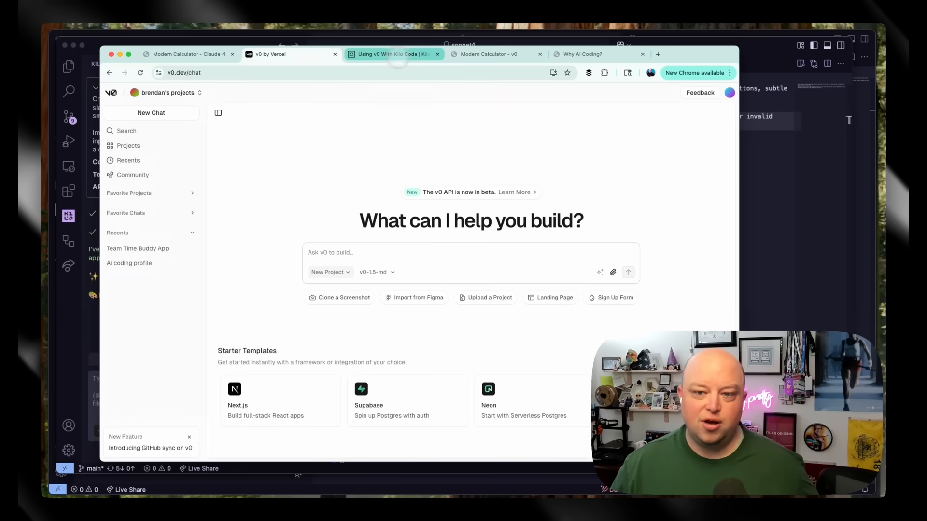
Step: Read the Configuration section of the Using v0 With Kilo Code guide, then view the v0 calculator
{"action": "left_click", "coordinate": [390, 54]}
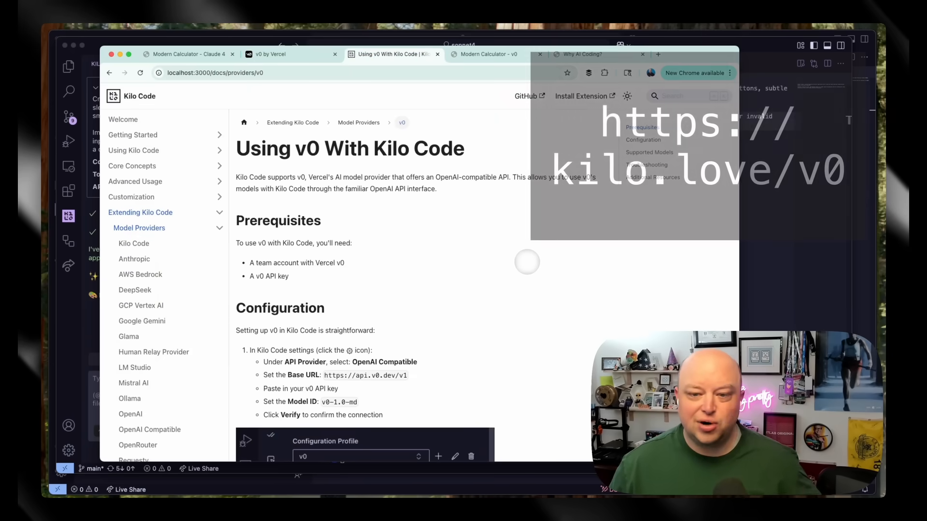
{"action": "scroll", "scroll_direction": "down", "scroll_amount": 3}
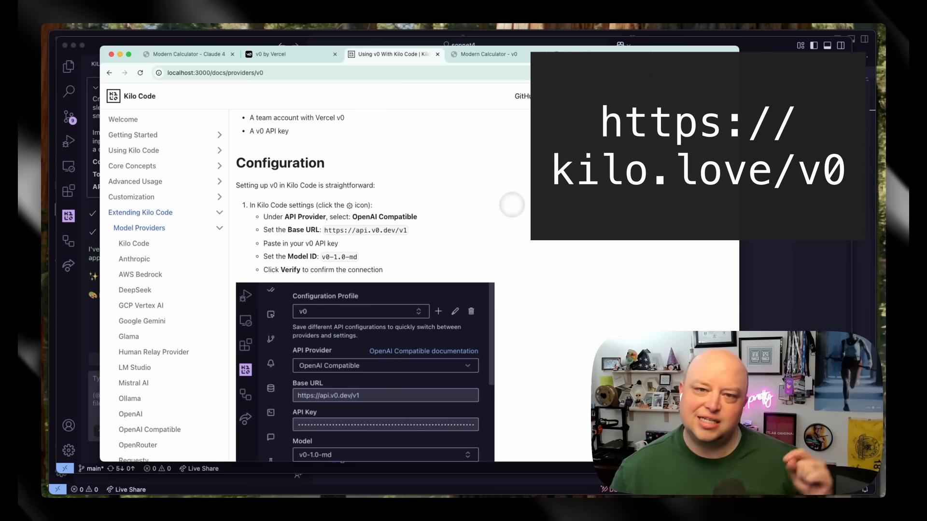
{"action": "left_click", "coordinate": [485, 54]}
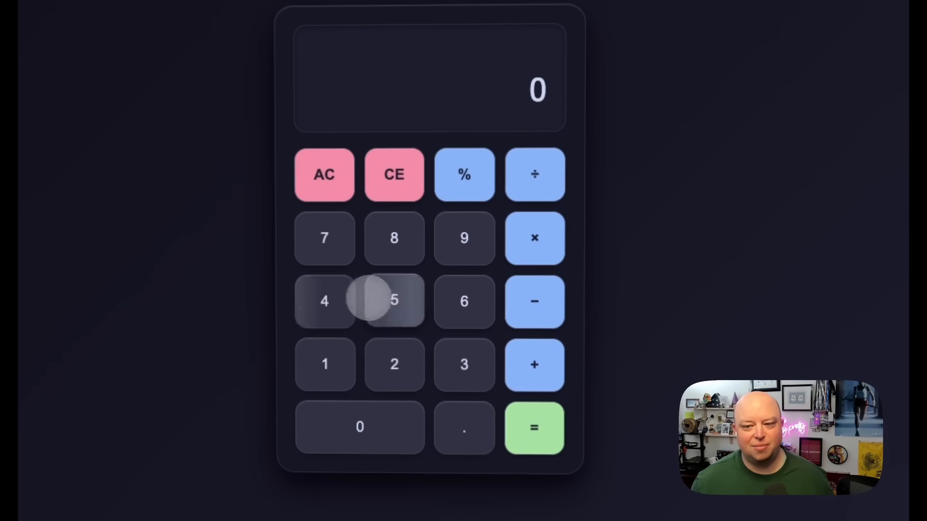
Step: Enter a two-number sum on the v0 calculator and return to the Kilo Code panel
{"action": "left_click", "coordinate": [465, 302]}
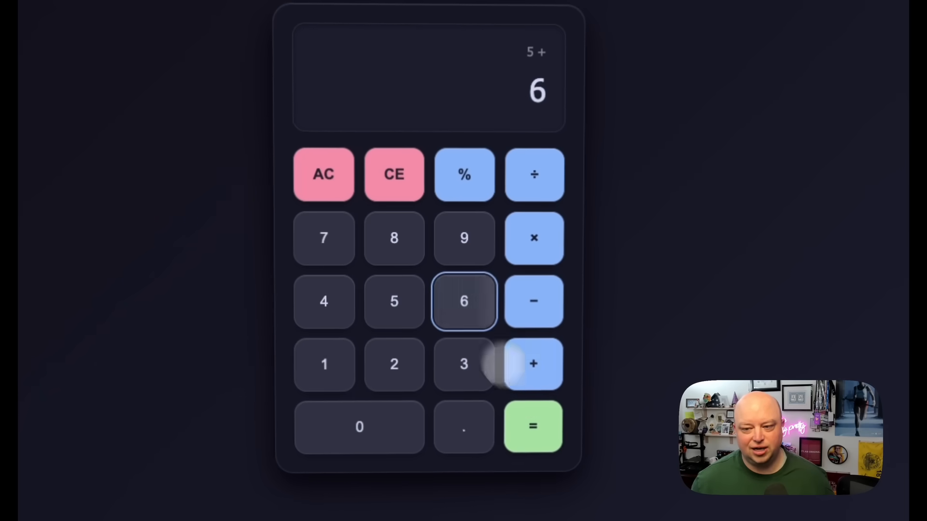
{"action": "left_click", "coordinate": [531, 426]}
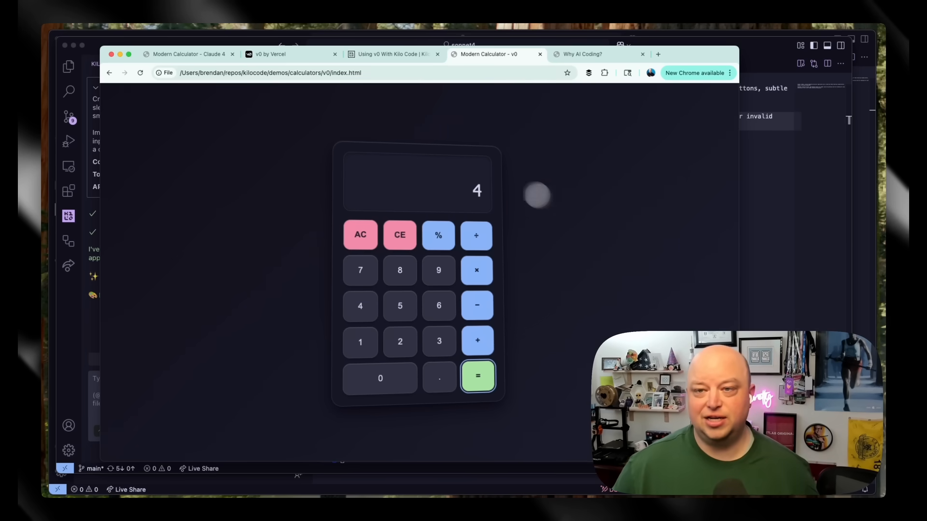
{"action": "left_click", "coordinate": [390, 54]}
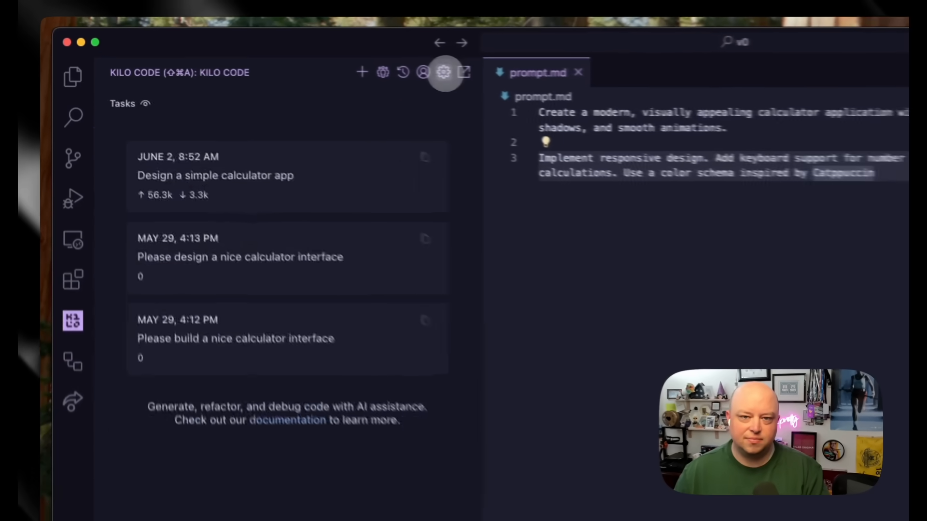
Step: Create a new configuration profile named 'v0-demo'
{"action": "left_click", "coordinate": [443, 72]}
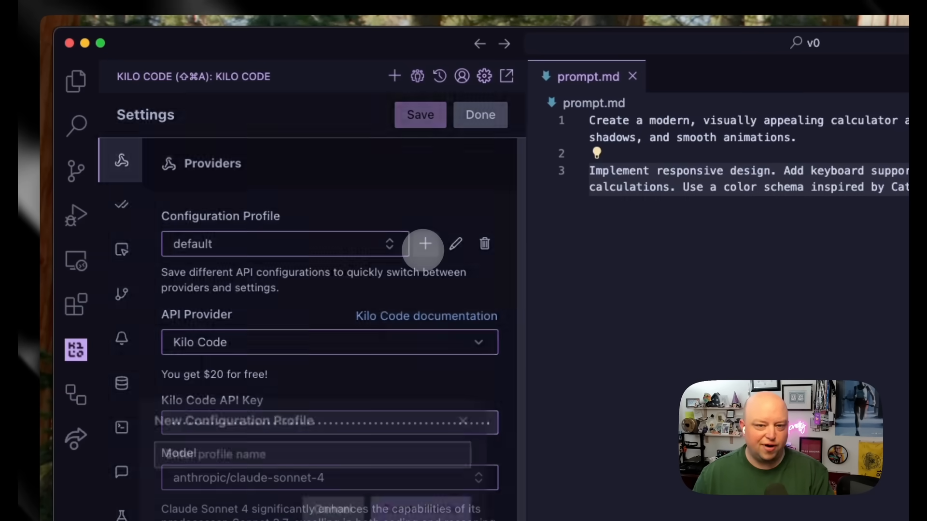
{"action": "type", "text": "v0-de"}
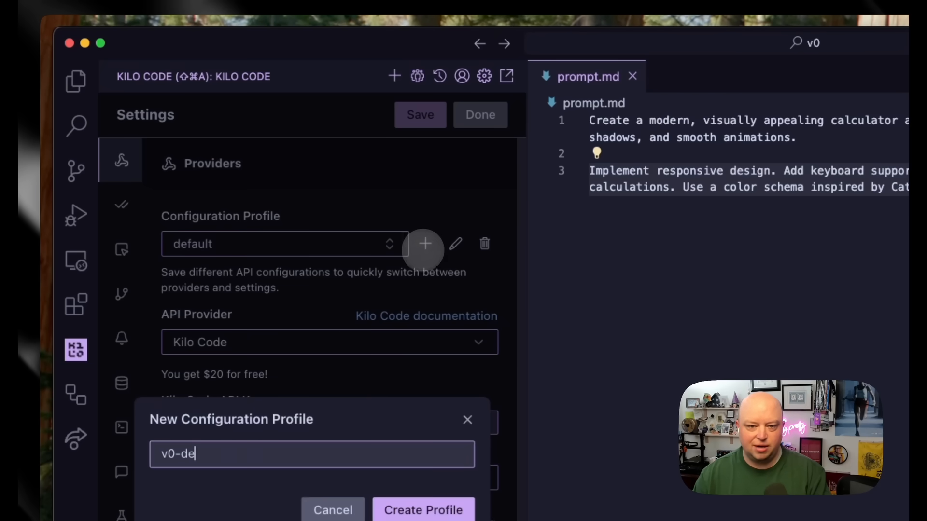
{"action": "type", "text": "mo"}
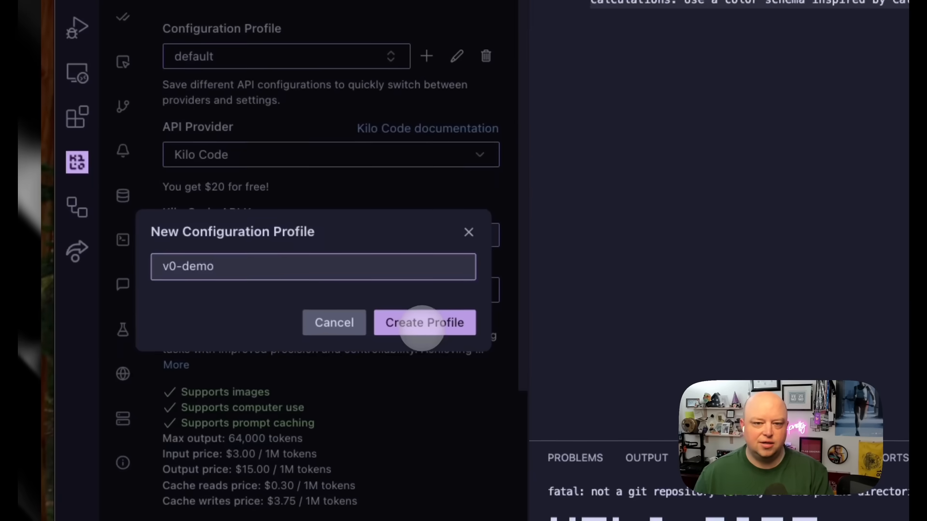
{"action": "left_click", "coordinate": [425, 323]}
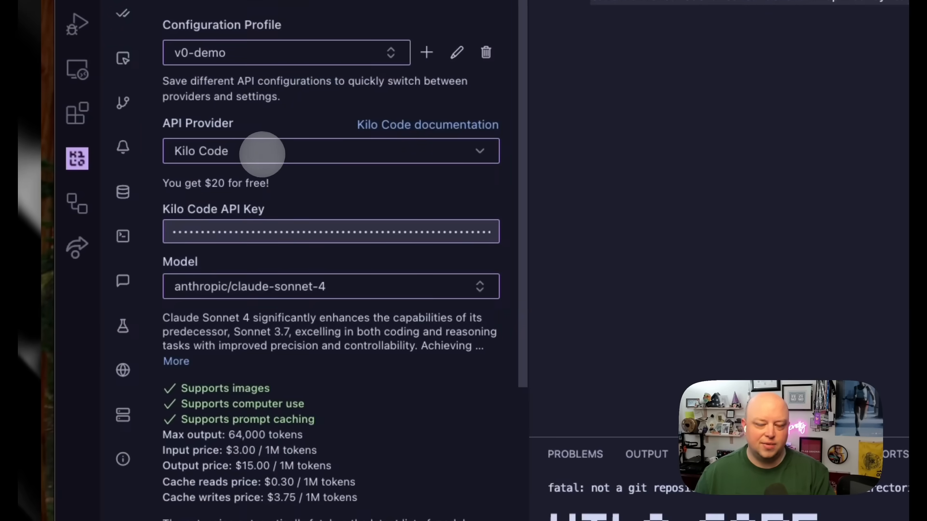
{"action": "left_click", "coordinate": [330, 151]}
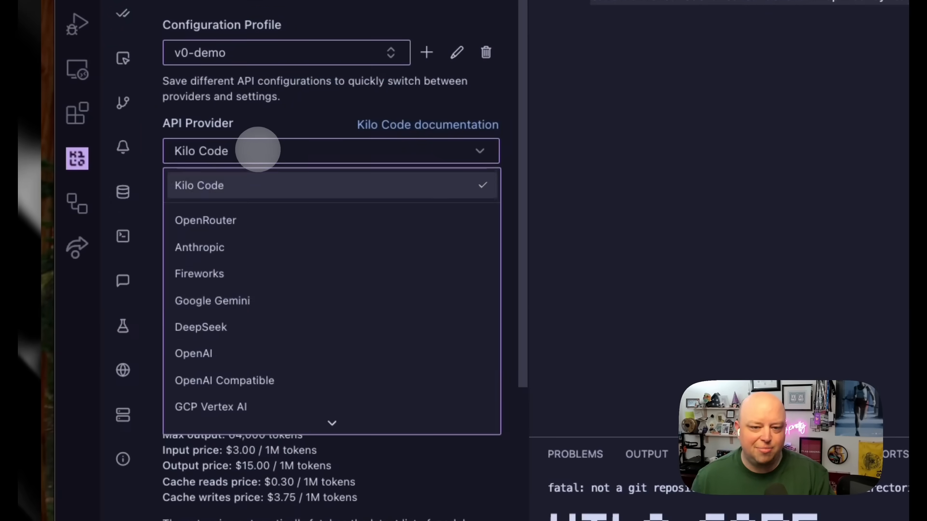
{"action": "left_click", "coordinate": [224, 380]}
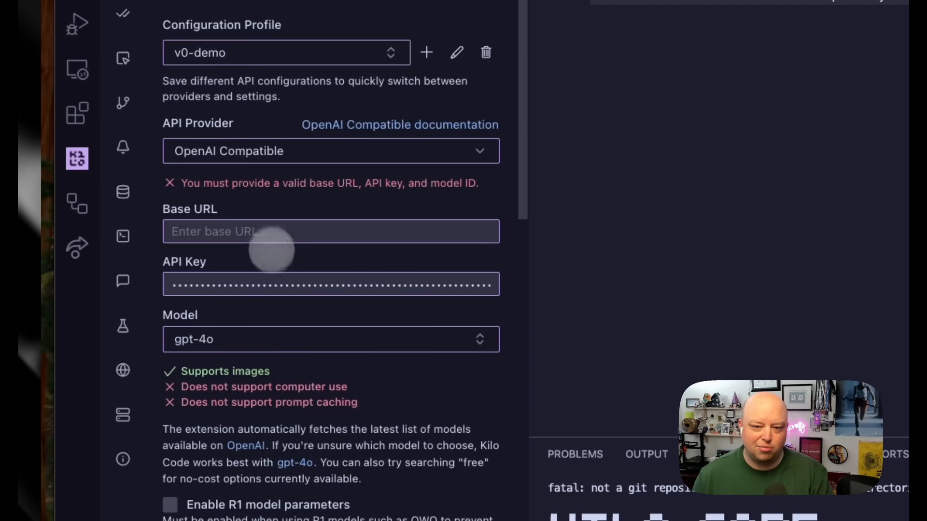
{"action": "type", "text": "https://api.v0.dev/v1"}
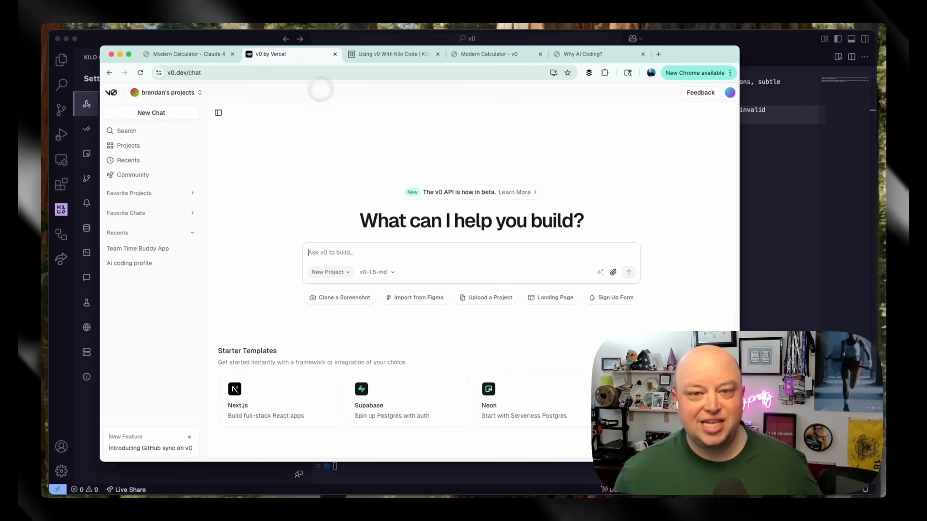
{"action": "mouse_move", "coordinate": [730, 92]}
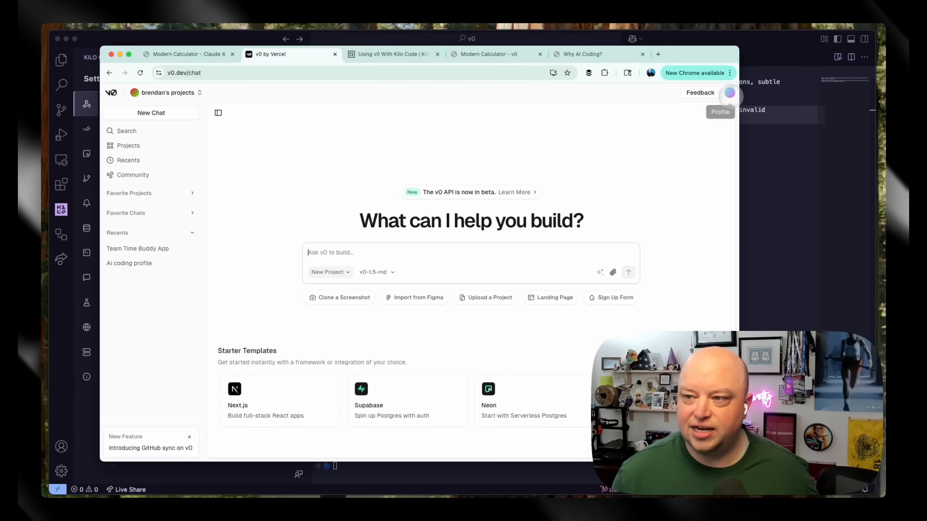
Step: Create a new API key from v0's account Settings > API Keys page
{"action": "left_click", "coordinate": [730, 93]}
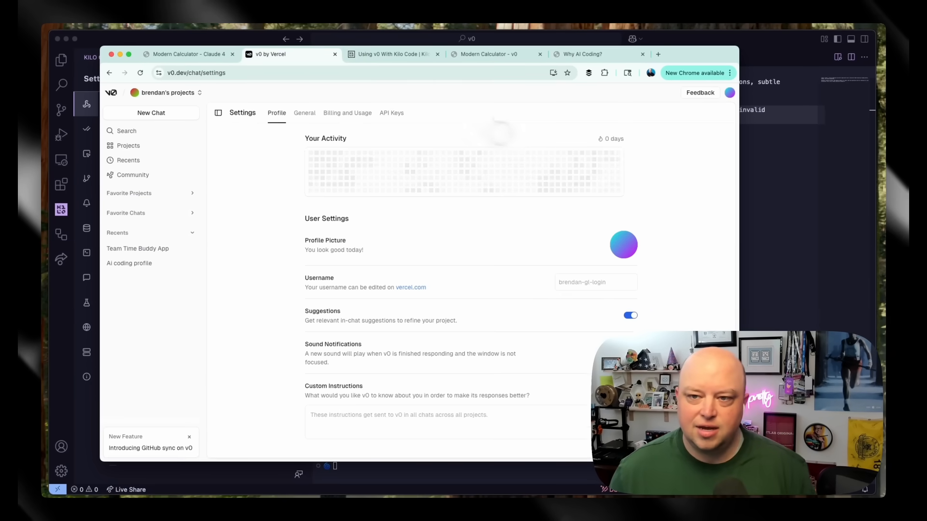
{"action": "left_click", "coordinate": [391, 113]}
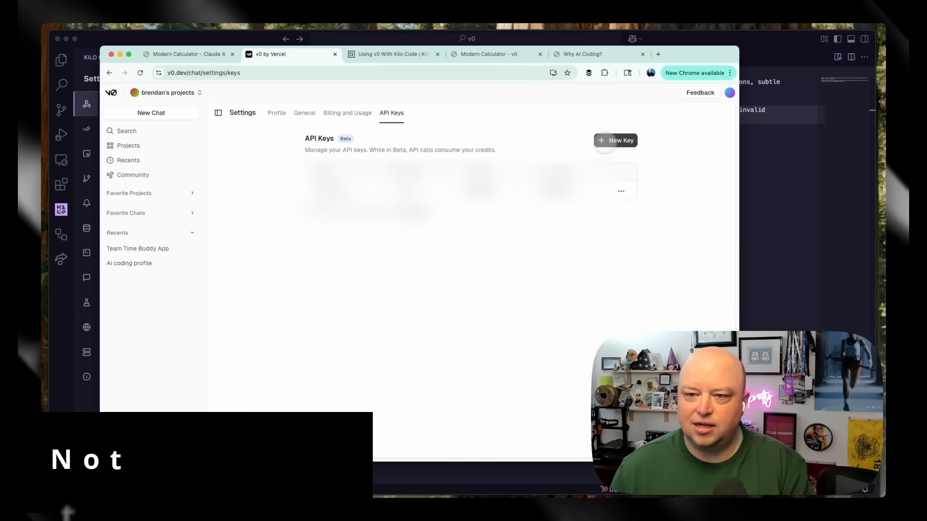
{"action": "left_click", "coordinate": [615, 140]}
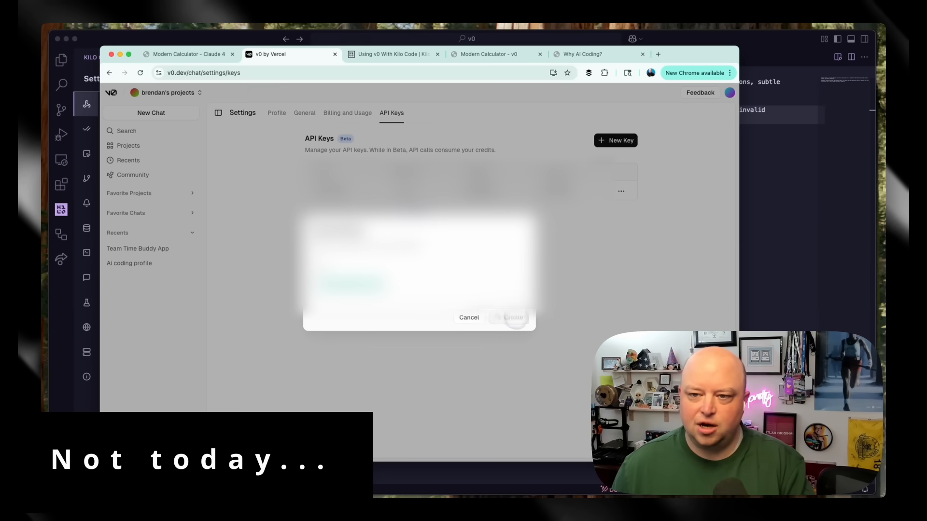
{"action": "left_click", "coordinate": [469, 318]}
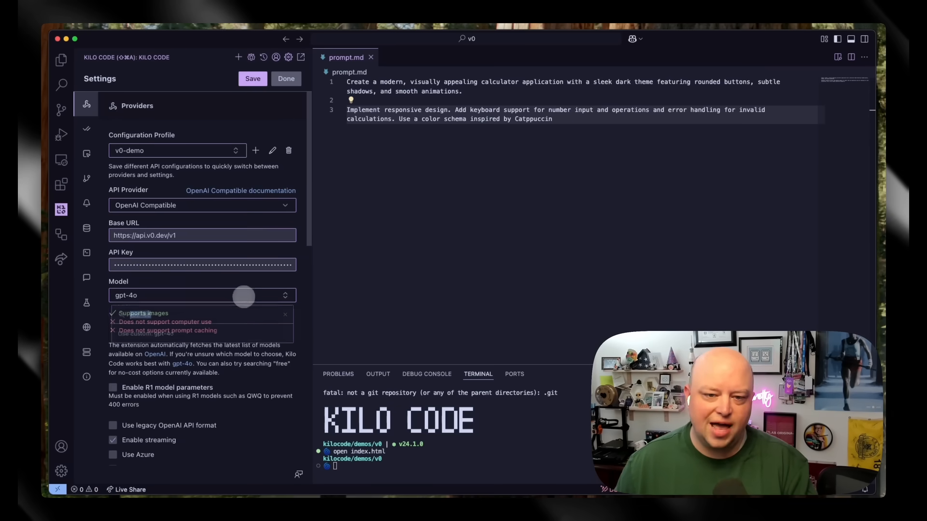
Step: Select the v0-1.0-md model and save the v0-demo profile
{"action": "left_click", "coordinate": [201, 295]}
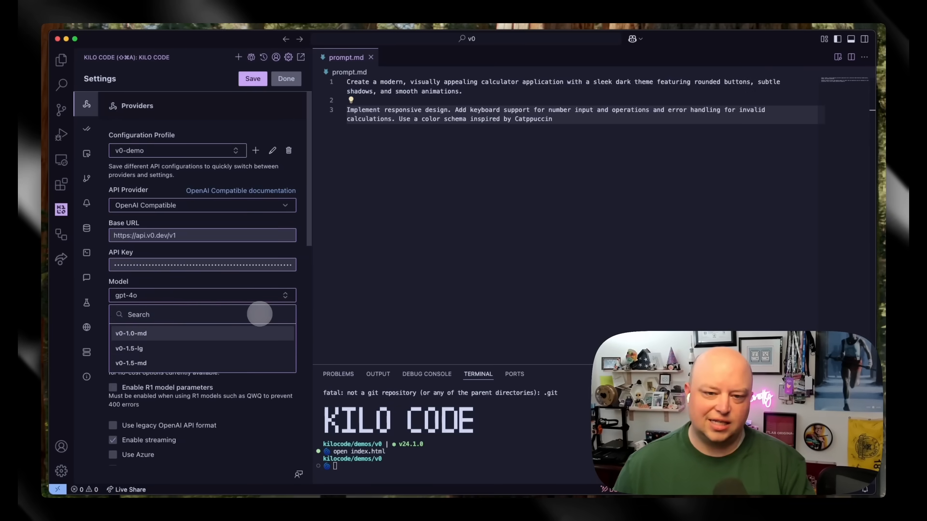
{"action": "mouse_move", "coordinate": [221, 334]}
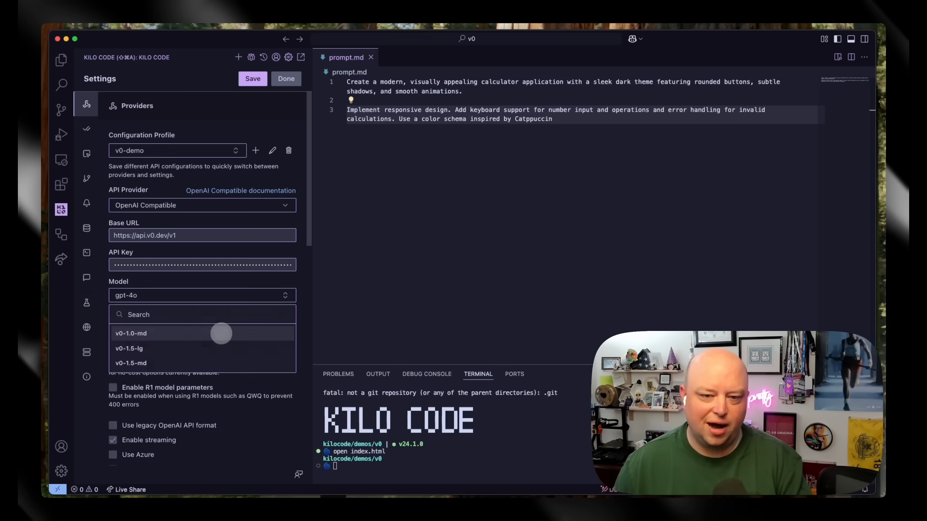
{"action": "left_click", "coordinate": [130, 333]}
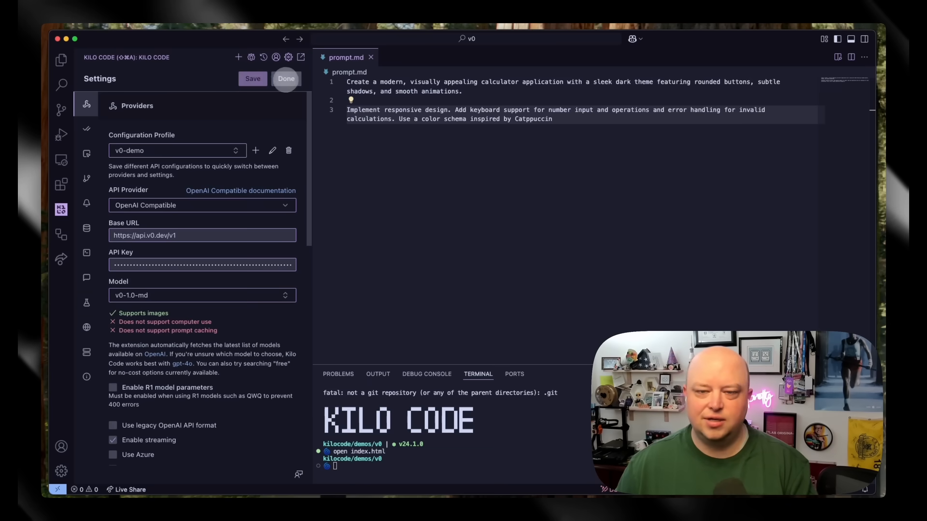
{"action": "left_click", "coordinate": [285, 78]}
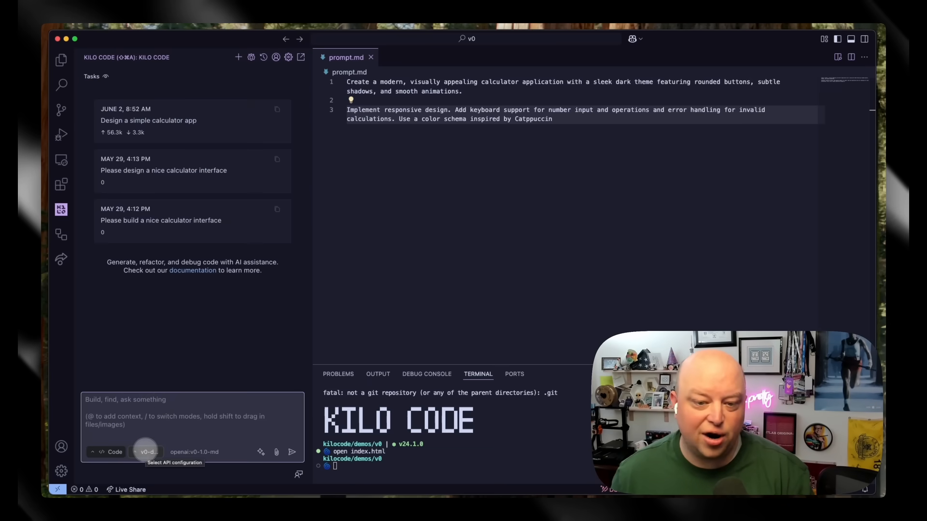
Step: Send the Catppuccin-style calculator prompt to the v0 model
{"action": "left_click", "coordinate": [146, 452]}
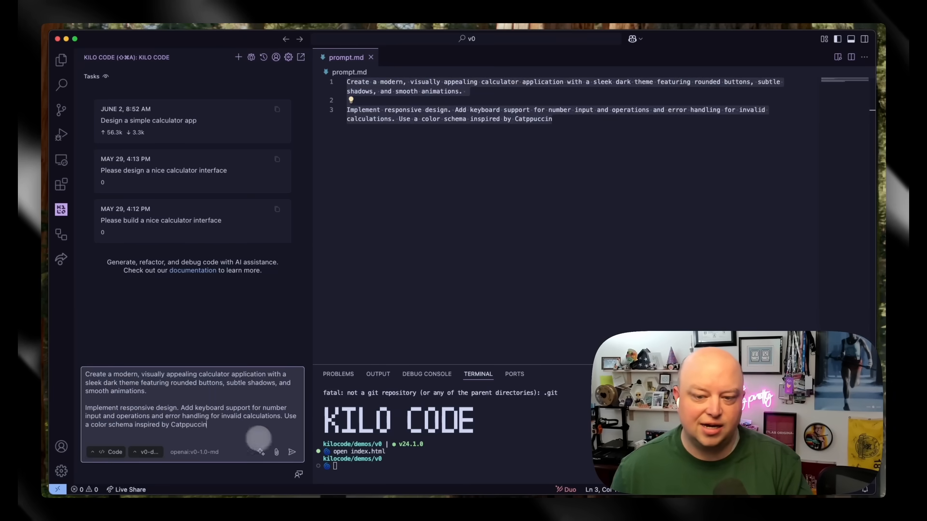
{"action": "left_click", "coordinate": [291, 452]}
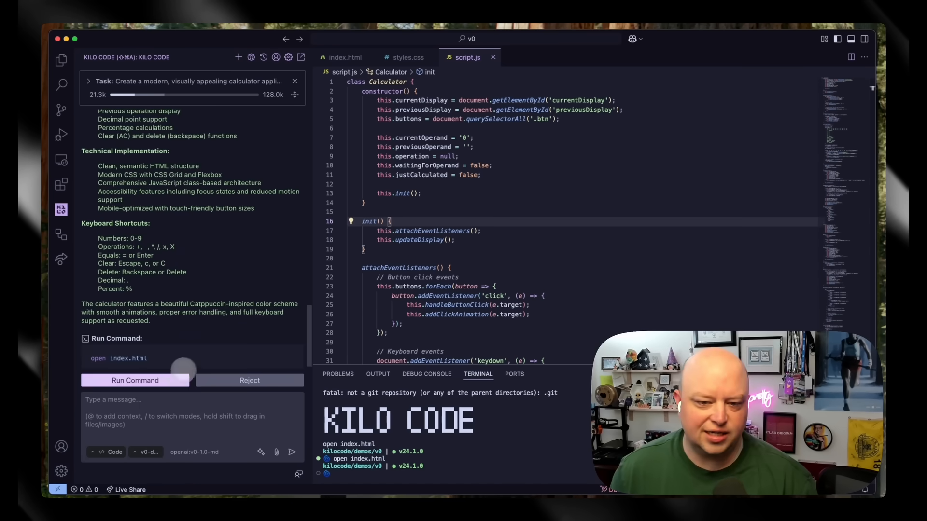
Step: Run the generated index.html in Chrome and compute results ending at 4.5
{"action": "left_click", "coordinate": [135, 381]}
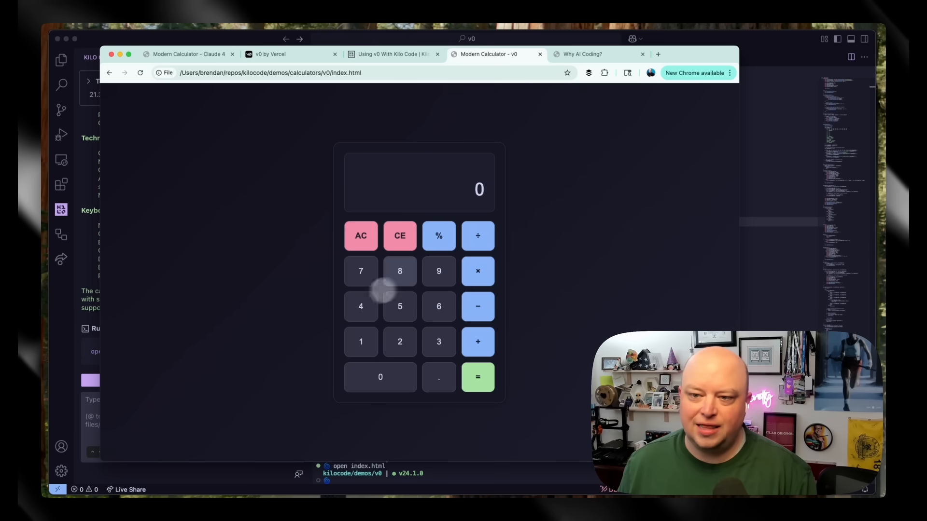
{"action": "left_click", "coordinate": [439, 270]}
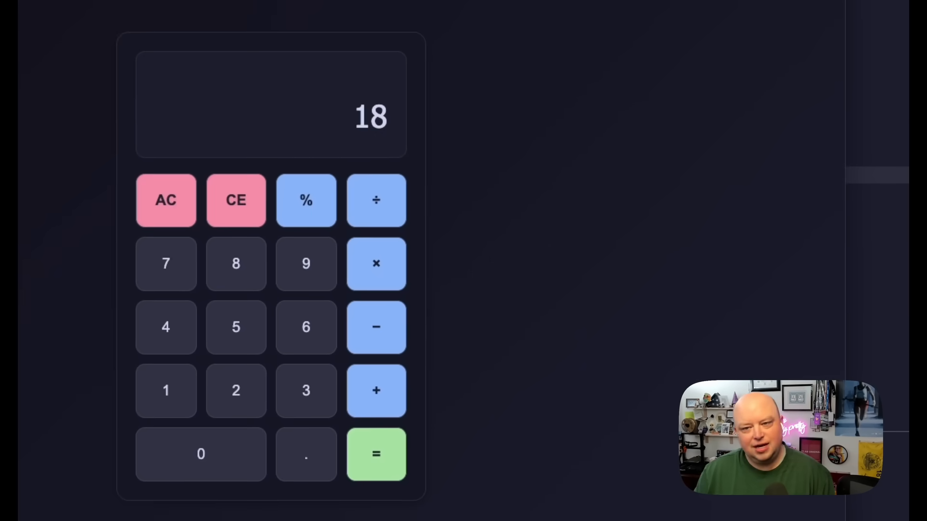
{"action": "left_click", "coordinate": [375, 455]}
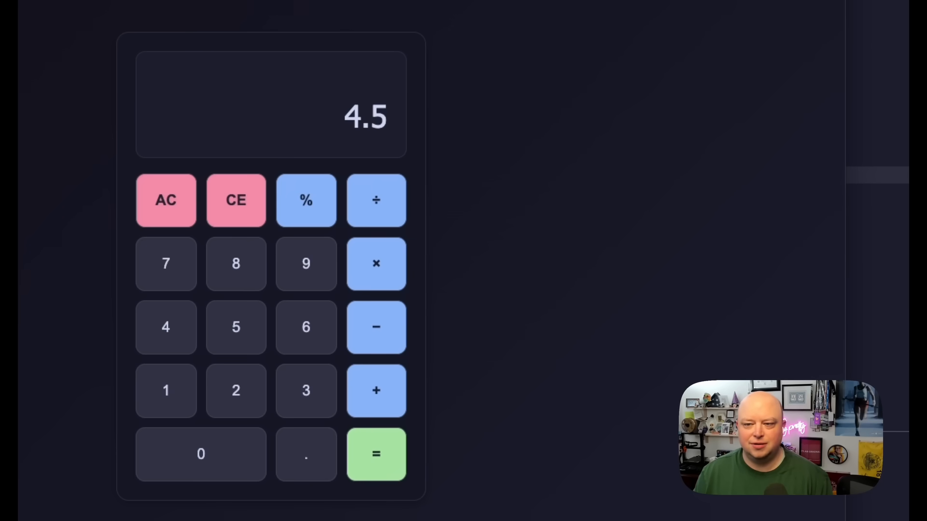